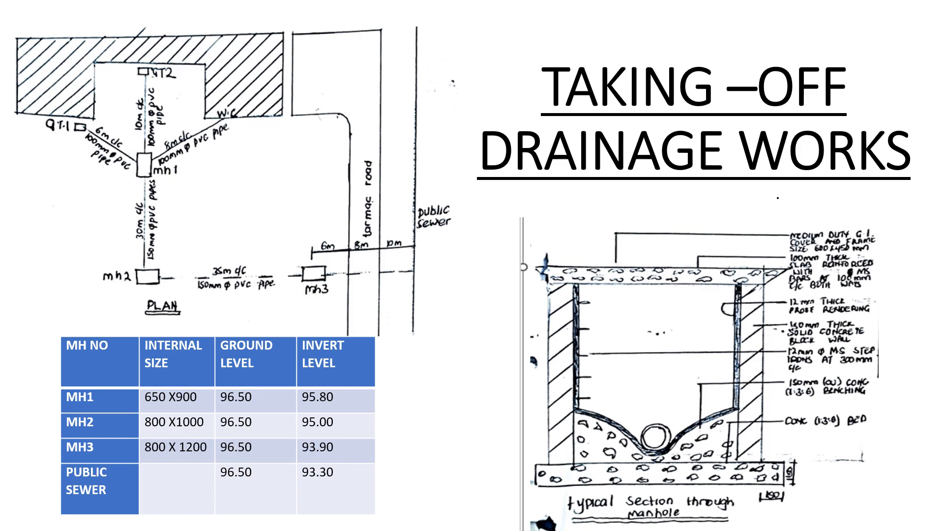
Step: Advance the slideshow to the Membership perks slide listing two tiers
key(Right)
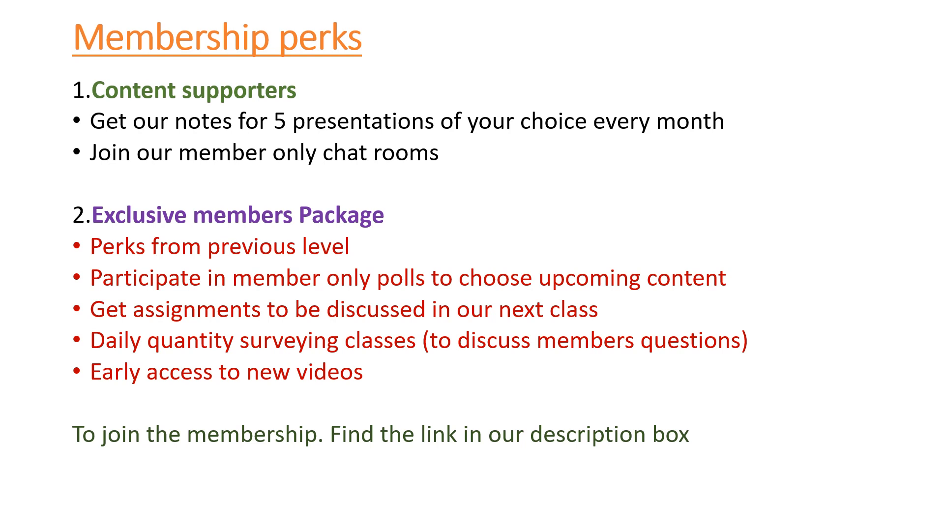
Step: Bring the slideshow to the drainage works slide with site plan, manhole table and section
key(Right)
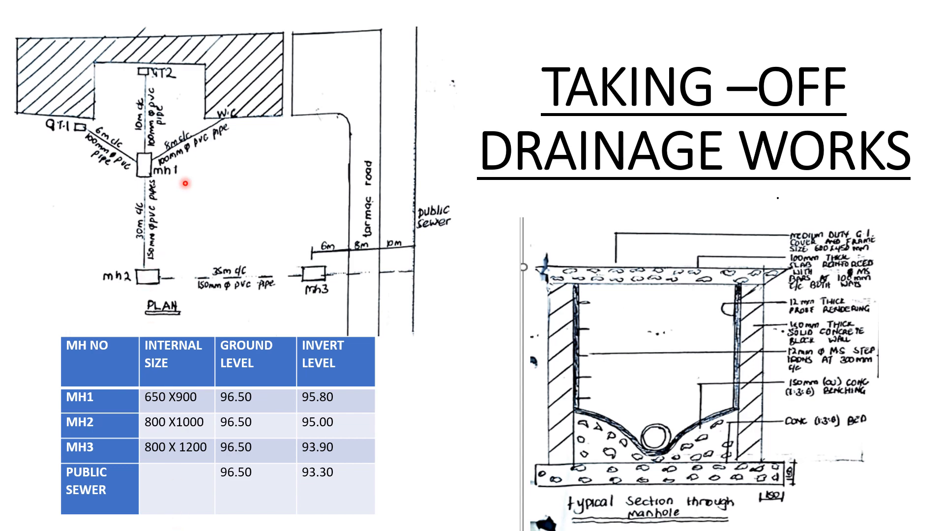
mouse_move(662, 326)
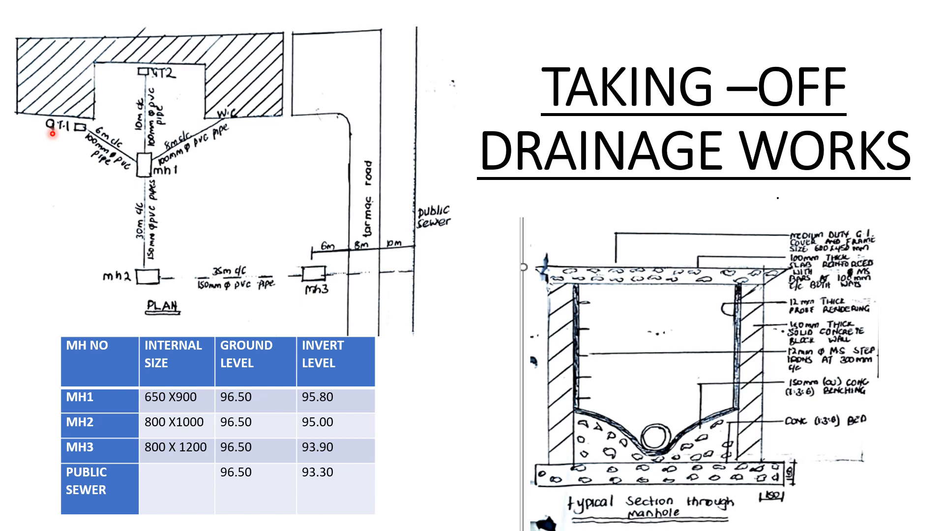
mouse_move(236, 140)
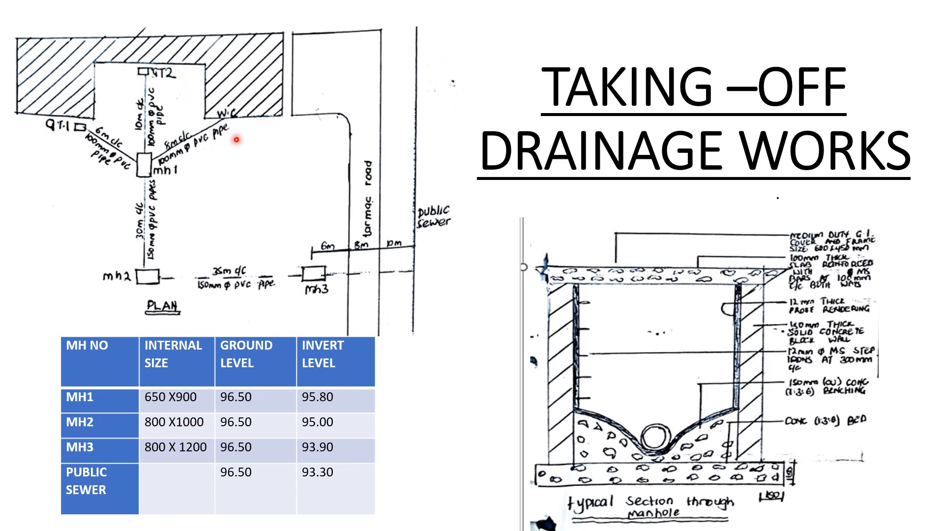
mouse_move(180, 65)
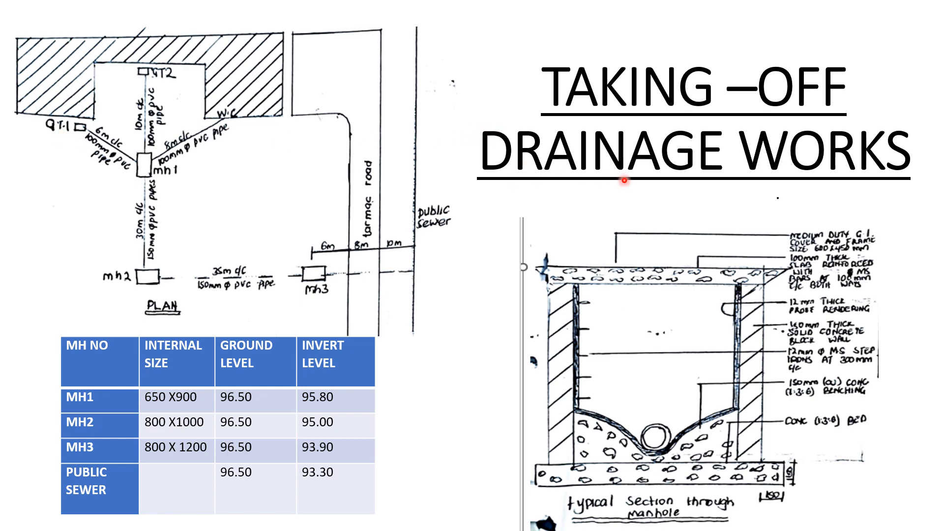
mouse_move(125, 68)
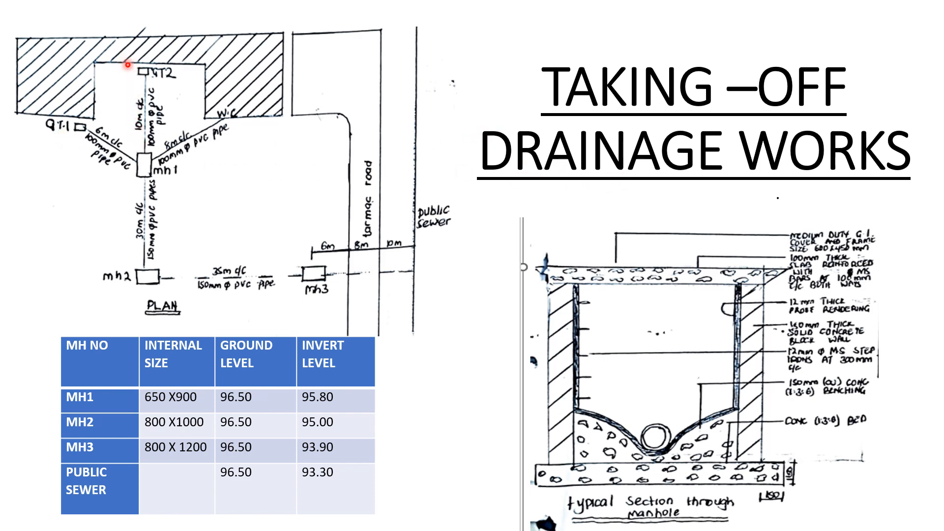
mouse_move(60, 134)
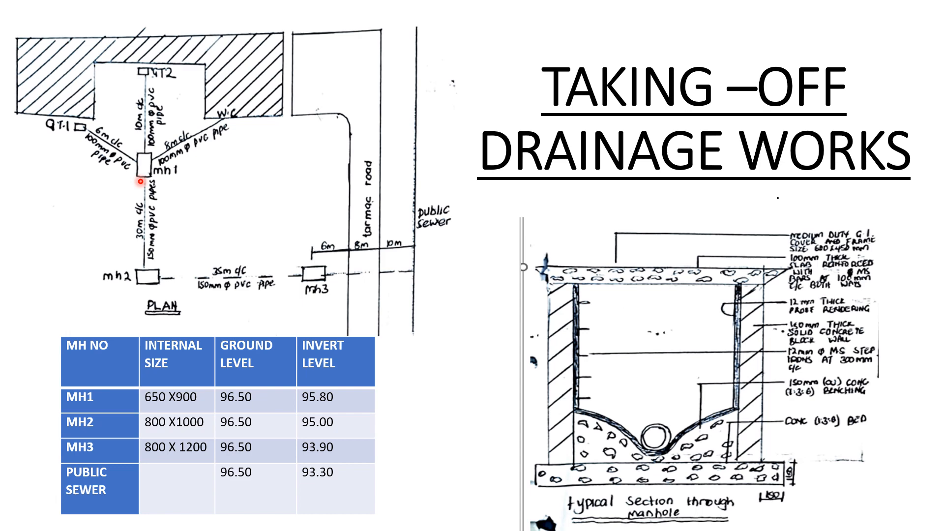
mouse_move(247, 115)
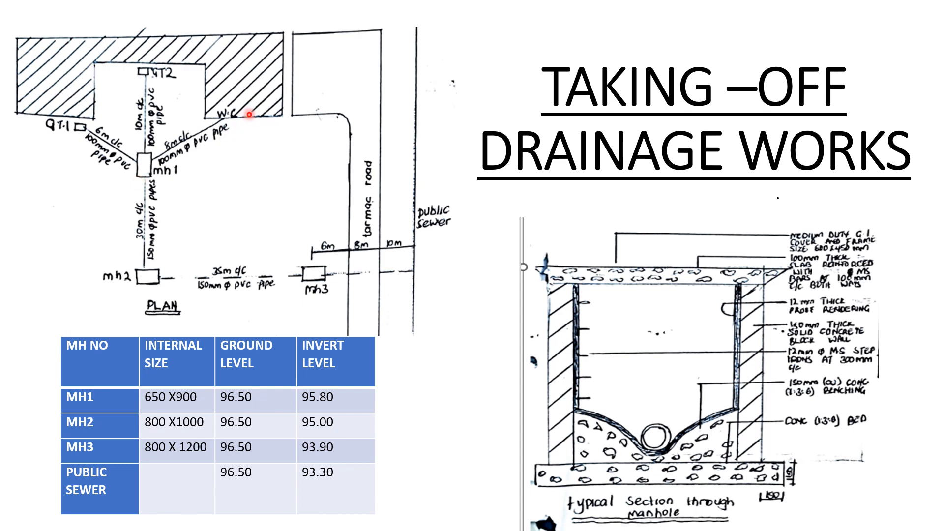
mouse_move(159, 176)
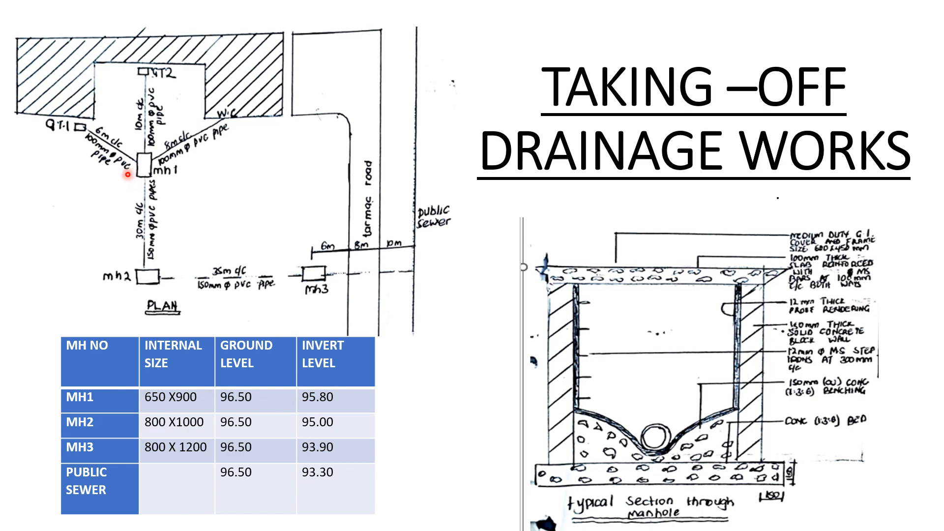
mouse_move(54, 137)
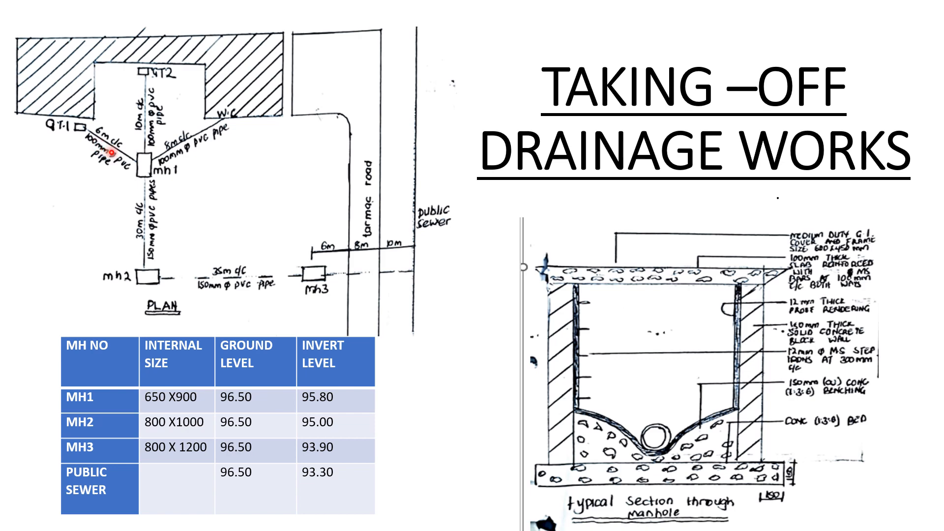
mouse_move(128, 191)
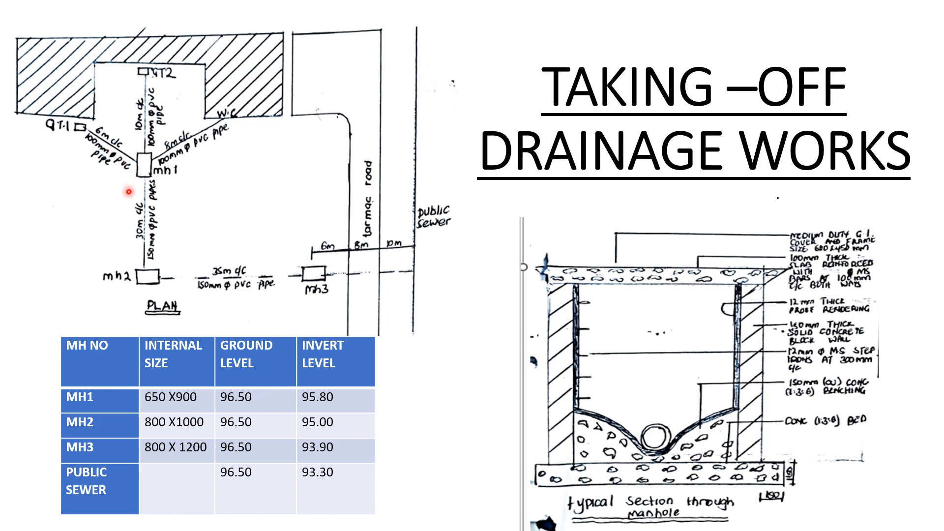
mouse_move(114, 186)
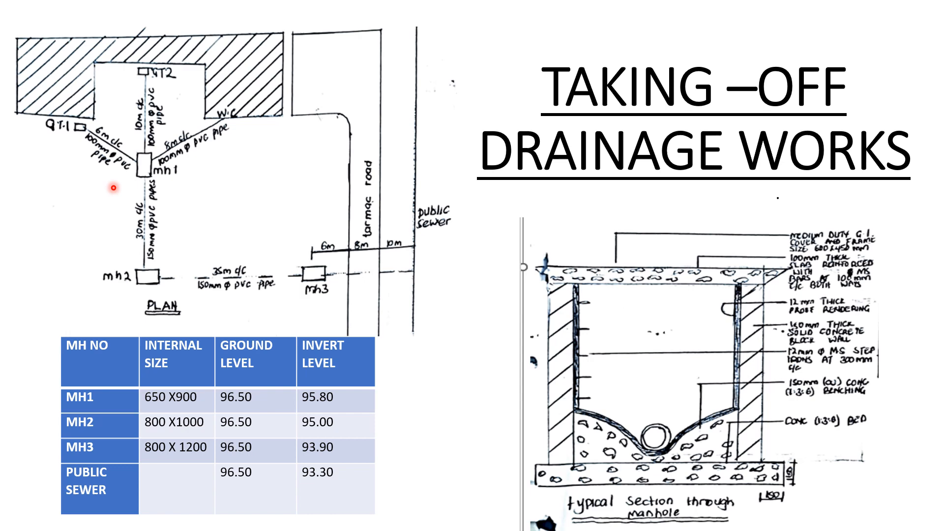
mouse_move(65, 147)
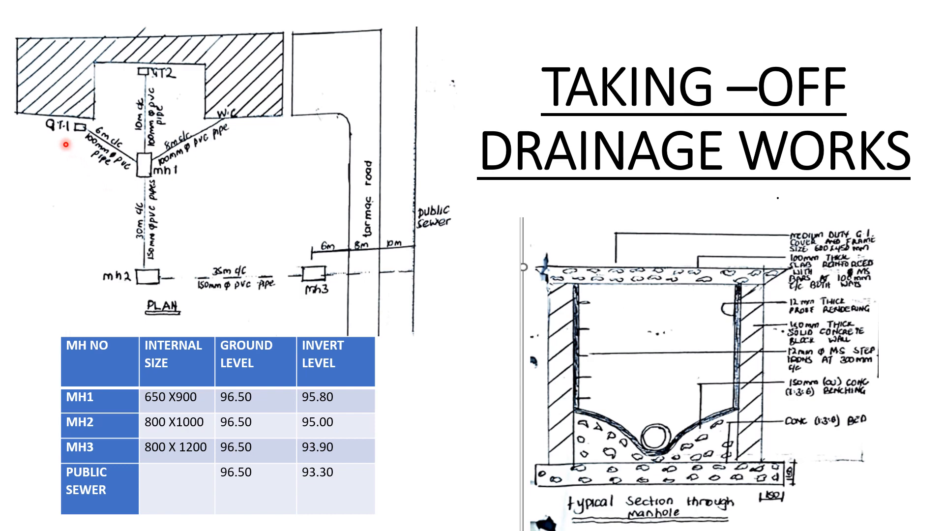
mouse_move(67, 115)
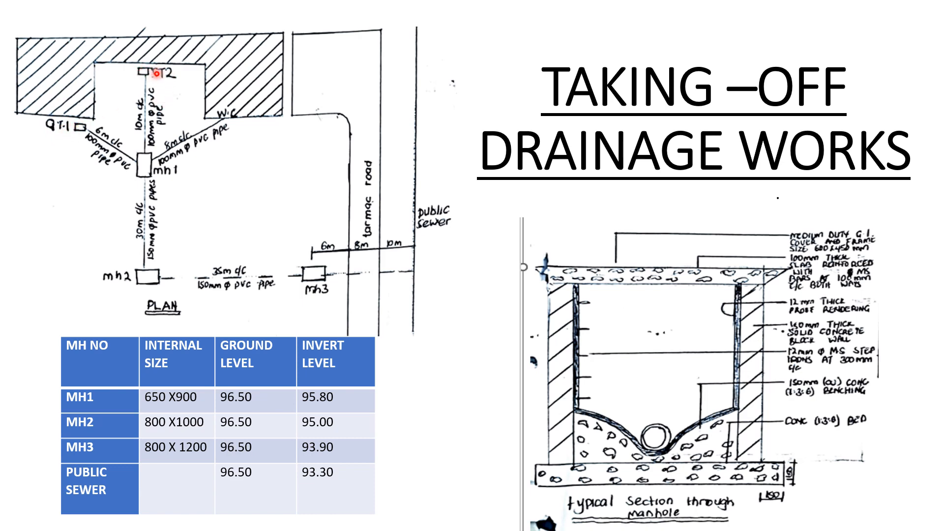
mouse_move(185, 91)
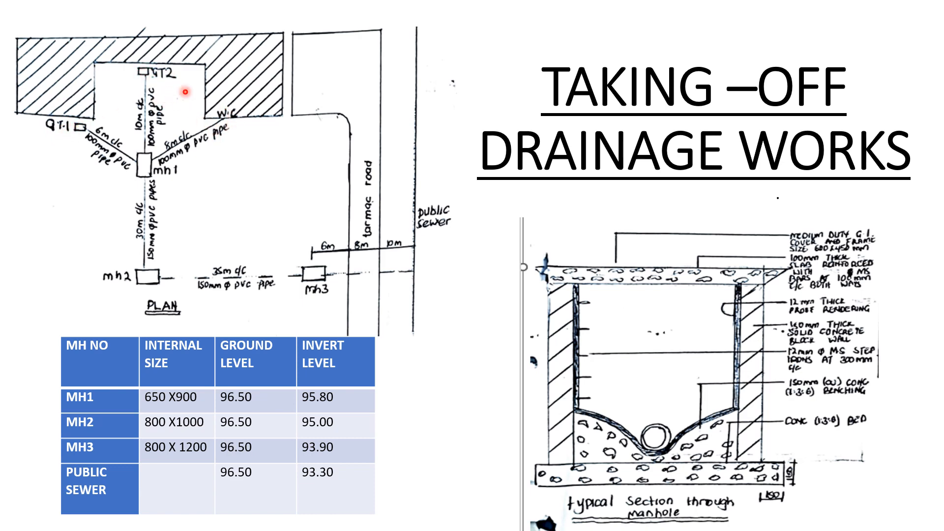
mouse_move(217, 116)
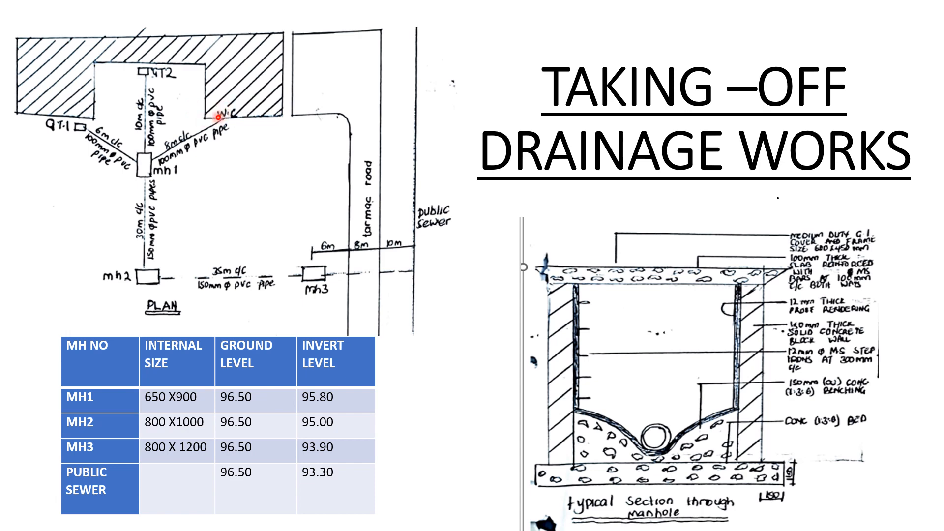
mouse_move(96, 172)
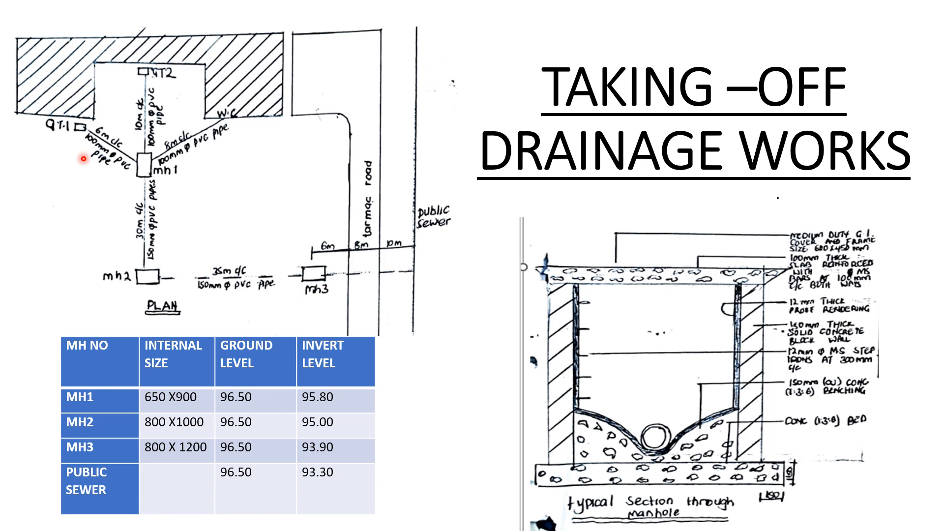
mouse_move(104, 180)
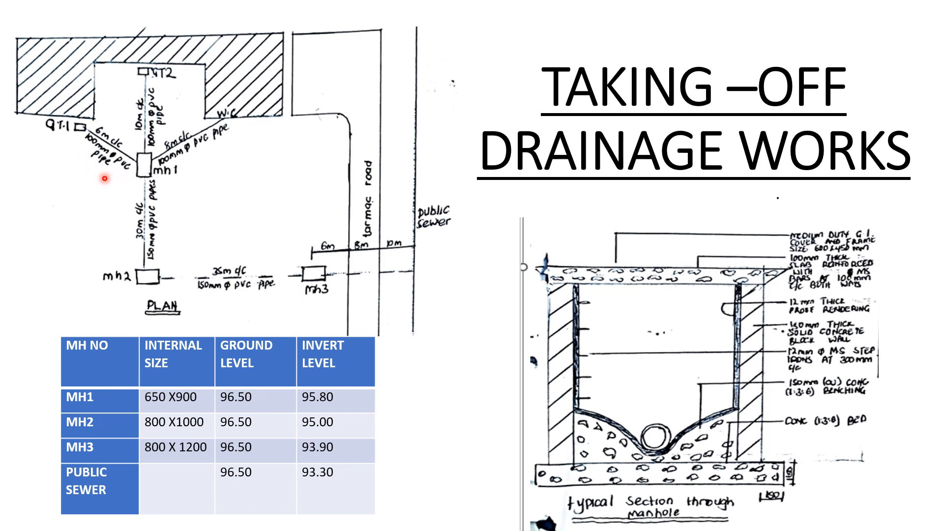
mouse_move(178, 82)
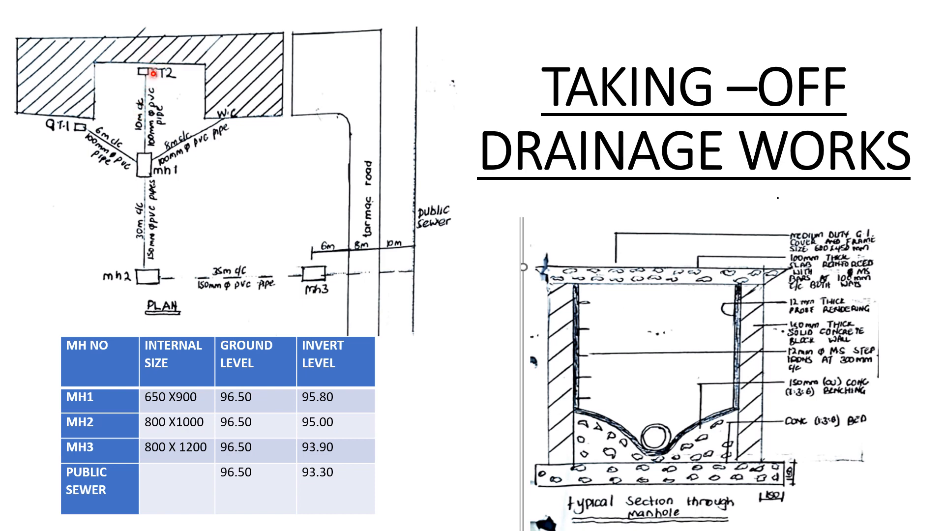
mouse_move(143, 191)
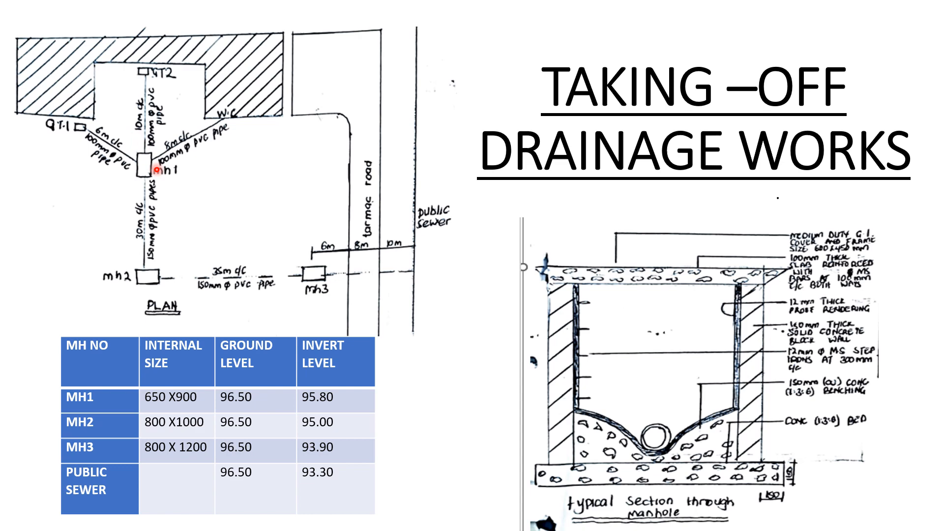
mouse_move(173, 98)
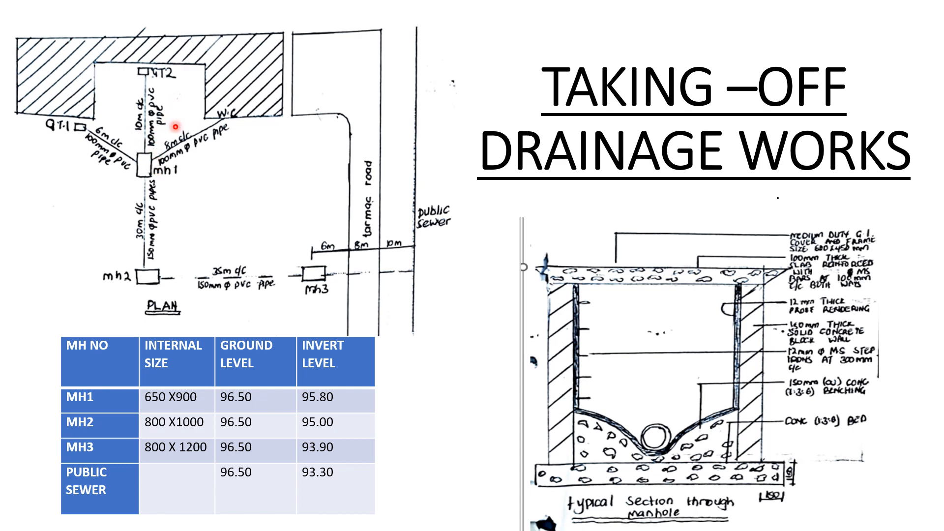
mouse_move(155, 195)
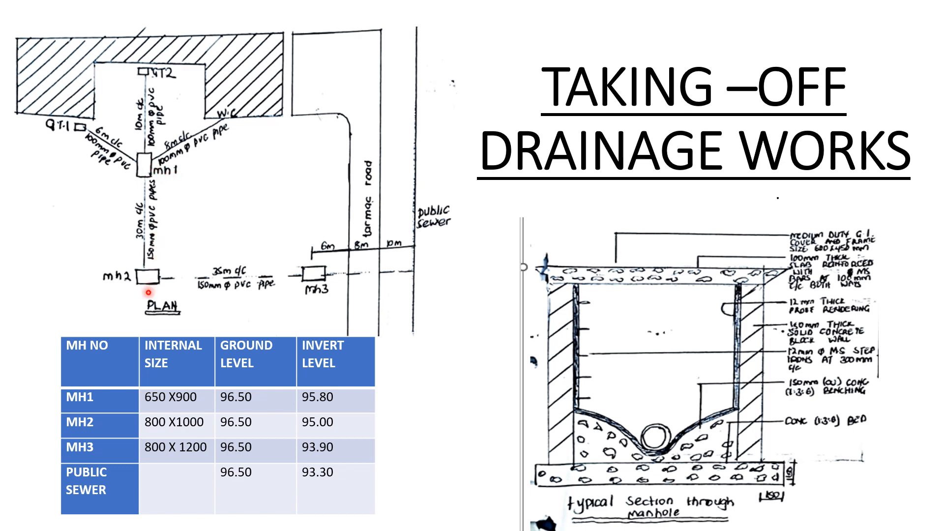
mouse_move(141, 194)
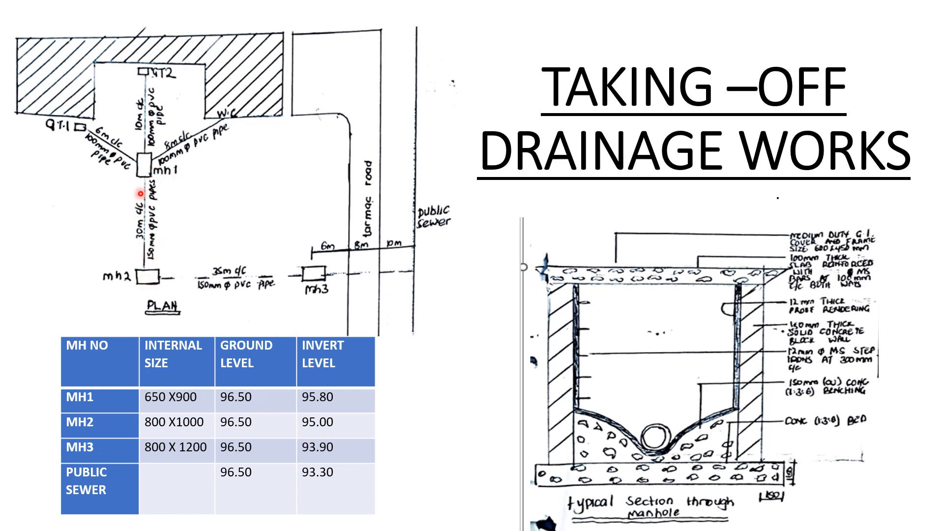
mouse_move(142, 295)
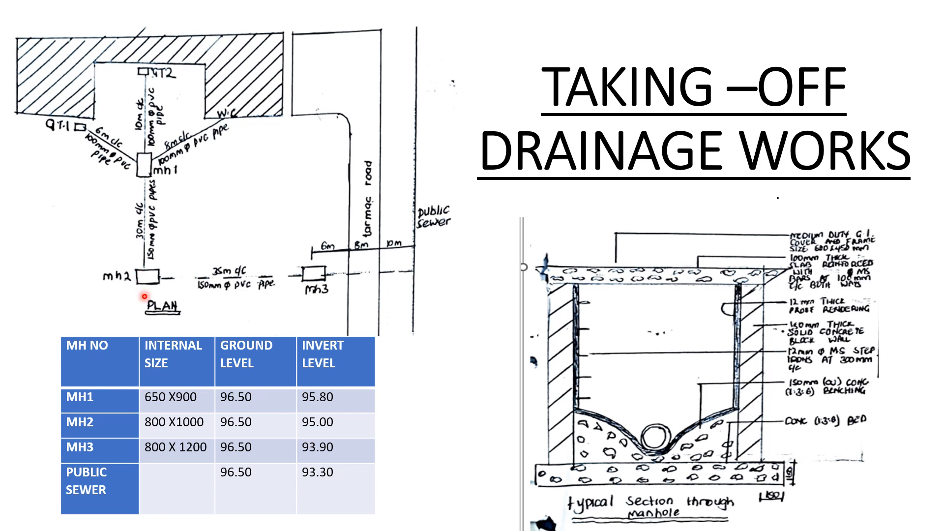
mouse_move(127, 252)
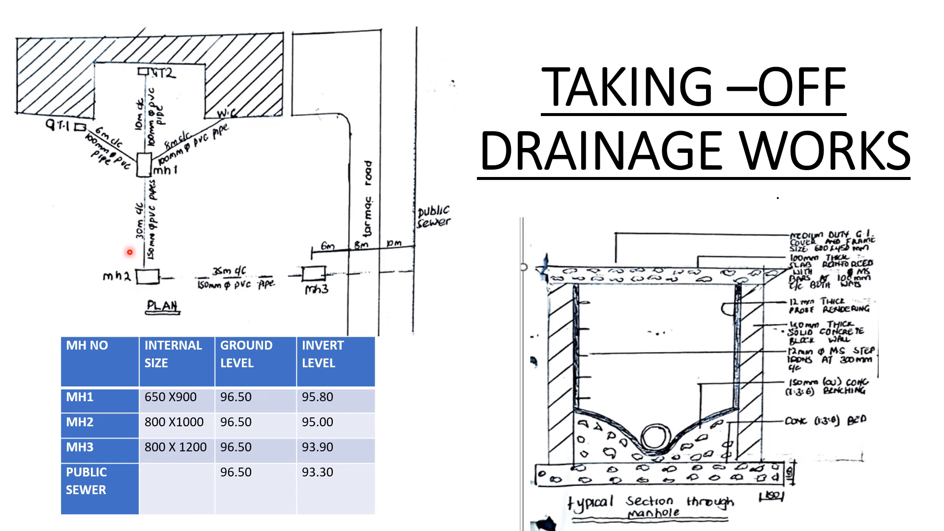
mouse_move(158, 268)
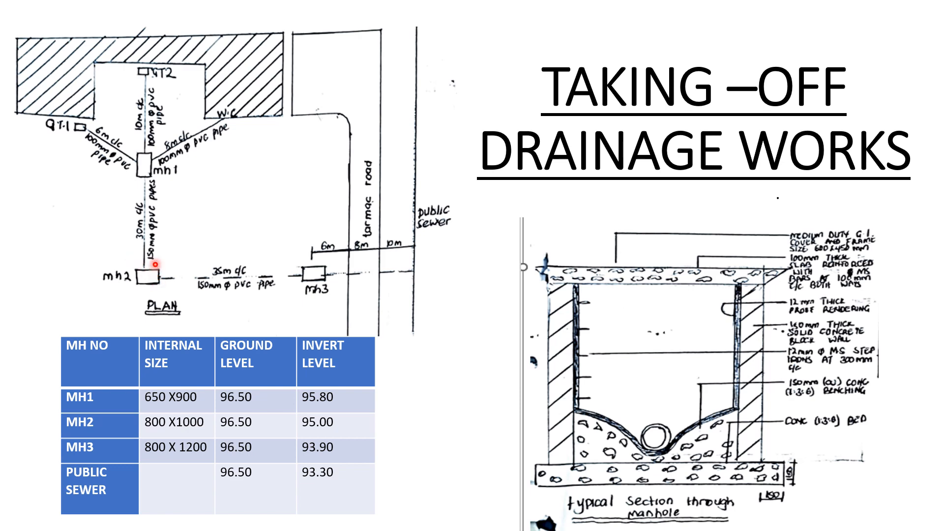
mouse_move(143, 299)
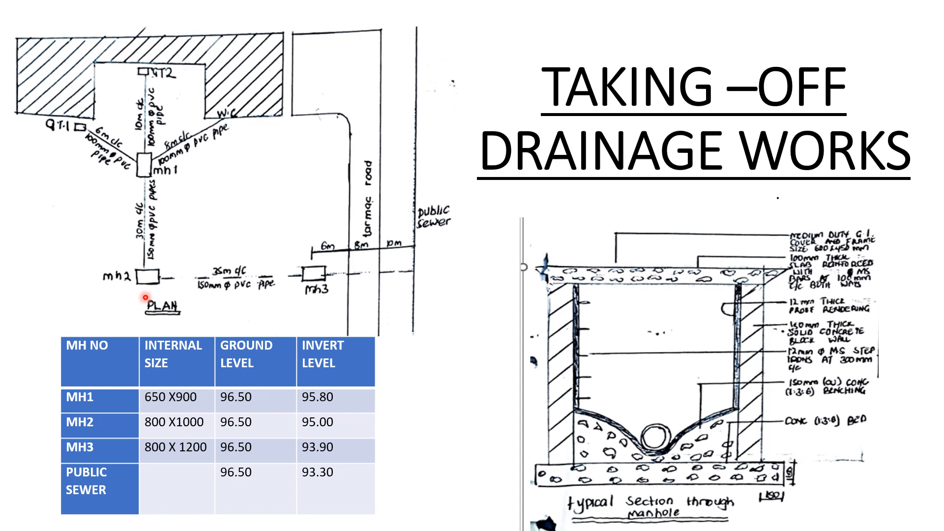
mouse_move(295, 292)
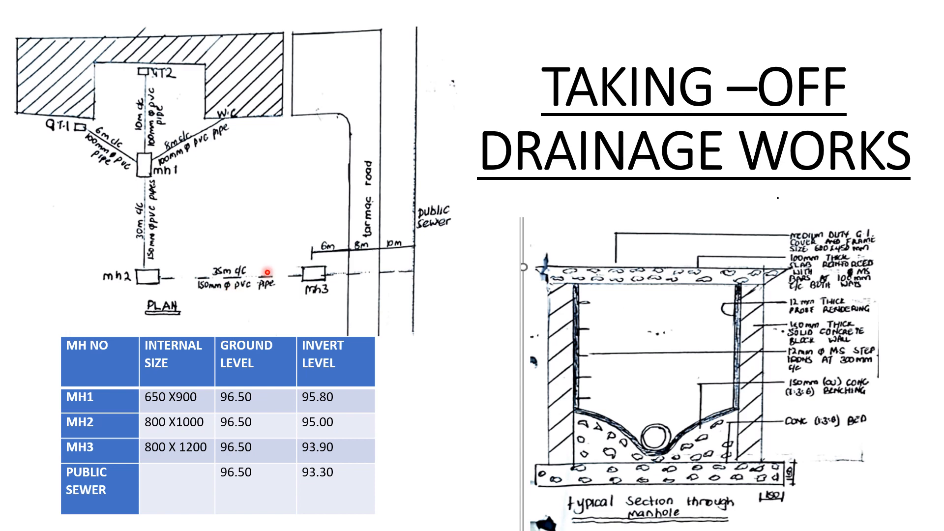
mouse_move(203, 301)
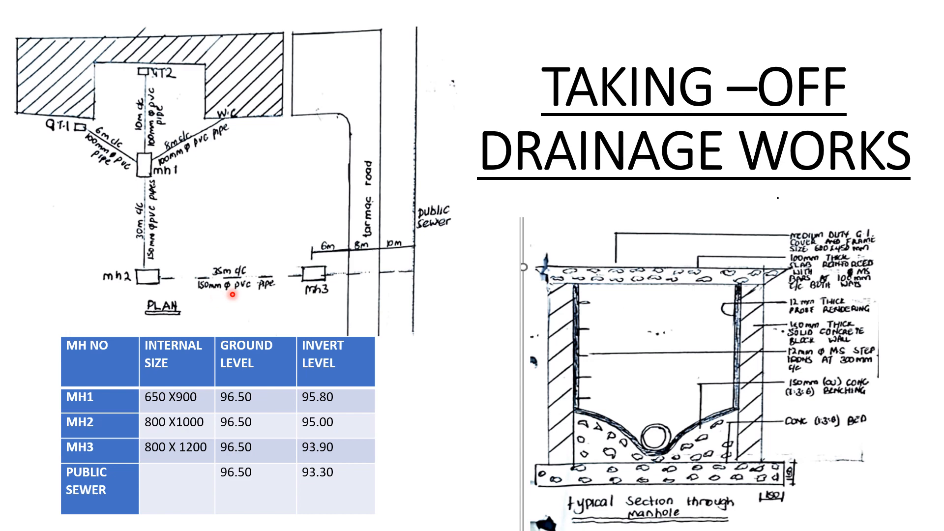
mouse_move(290, 287)
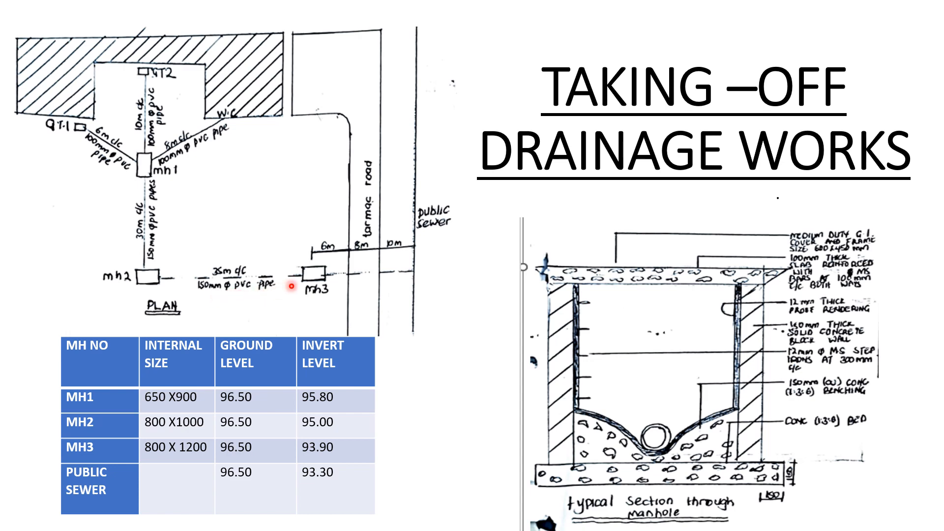
mouse_move(448, 273)
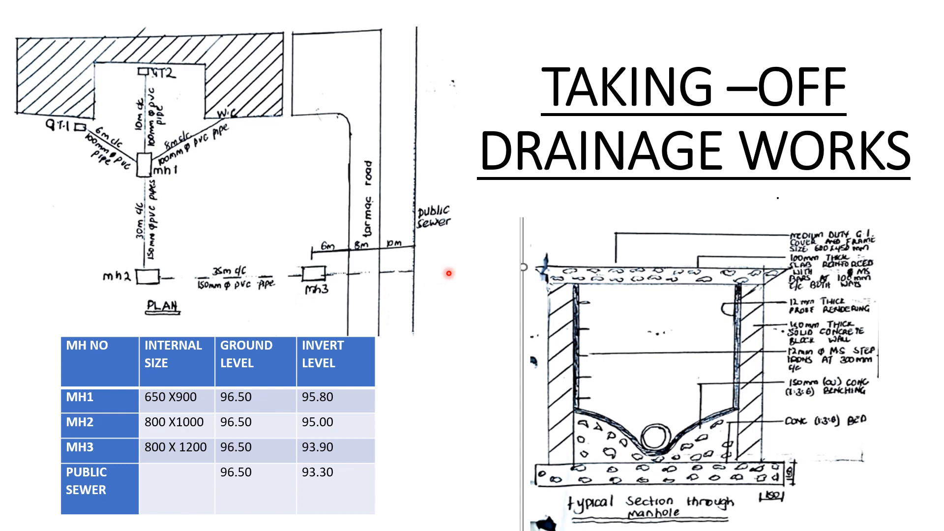
mouse_move(307, 290)
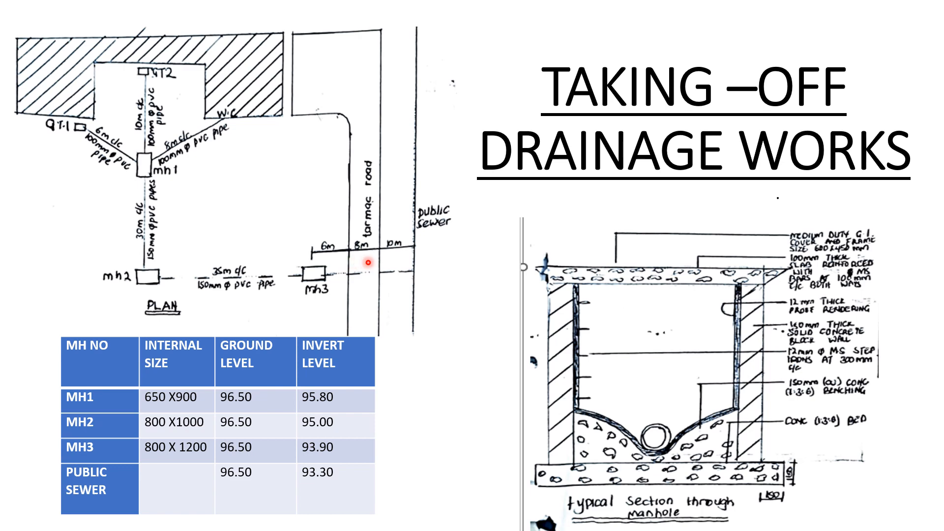
mouse_move(408, 258)
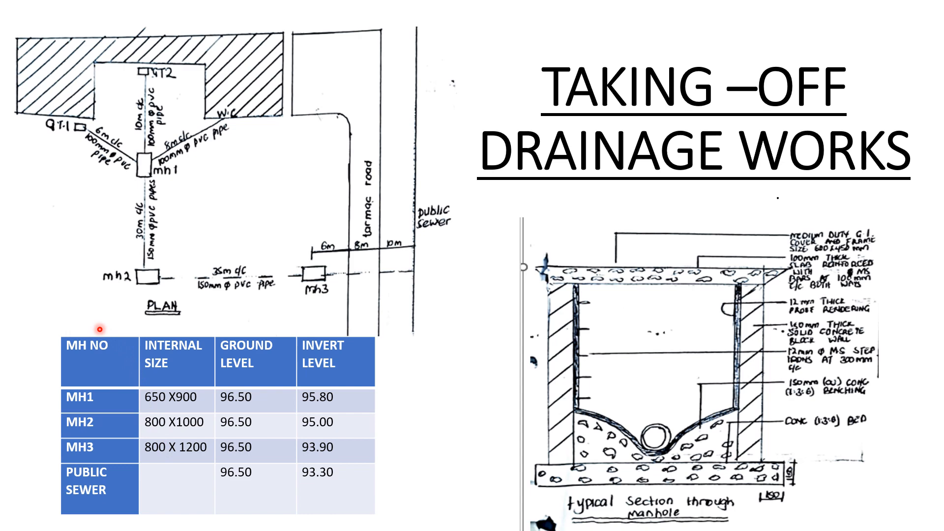
mouse_move(113, 394)
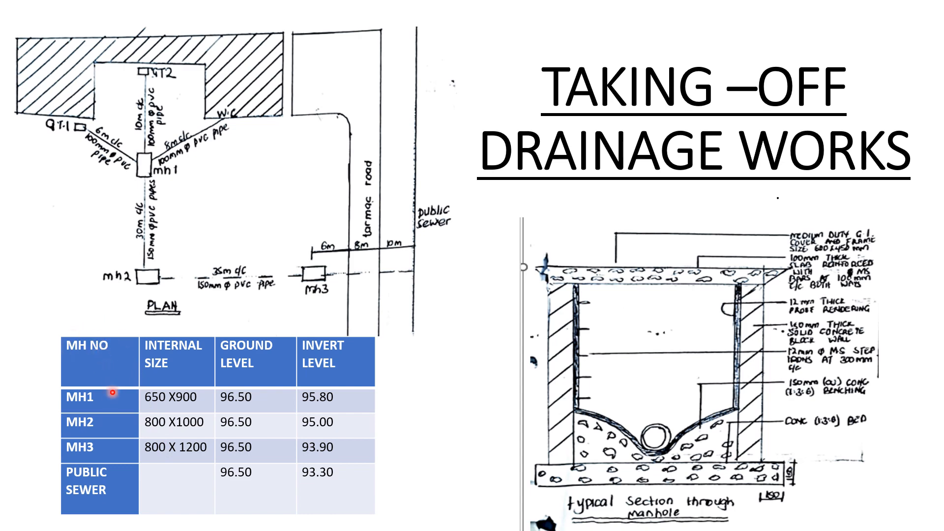
mouse_move(172, 356)
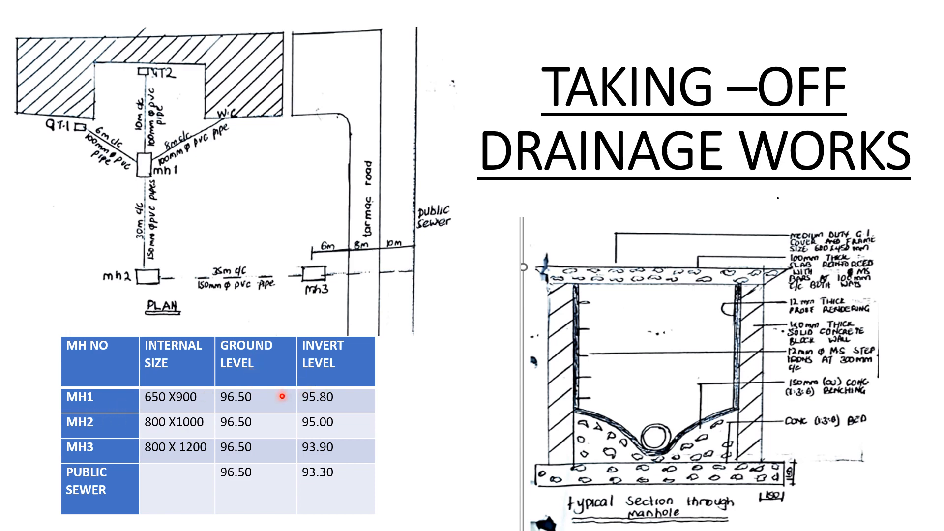
mouse_move(344, 362)
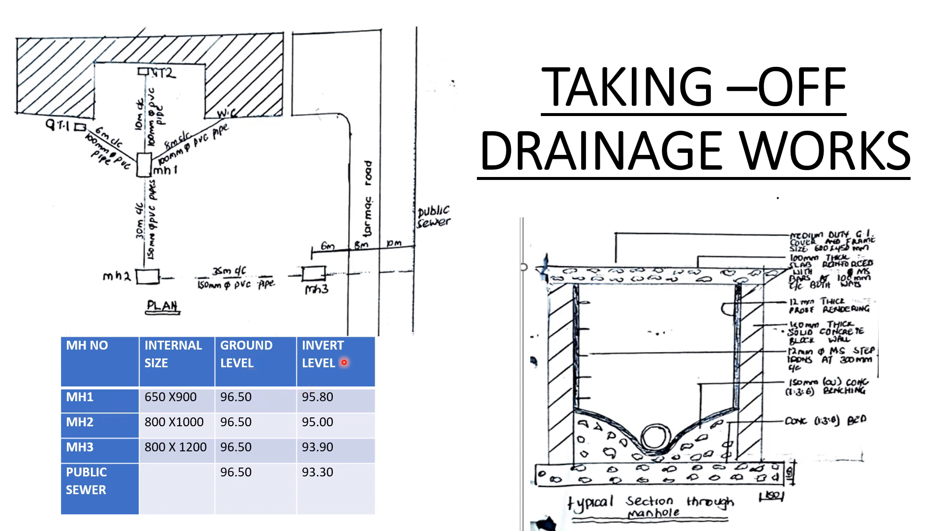
mouse_move(316, 398)
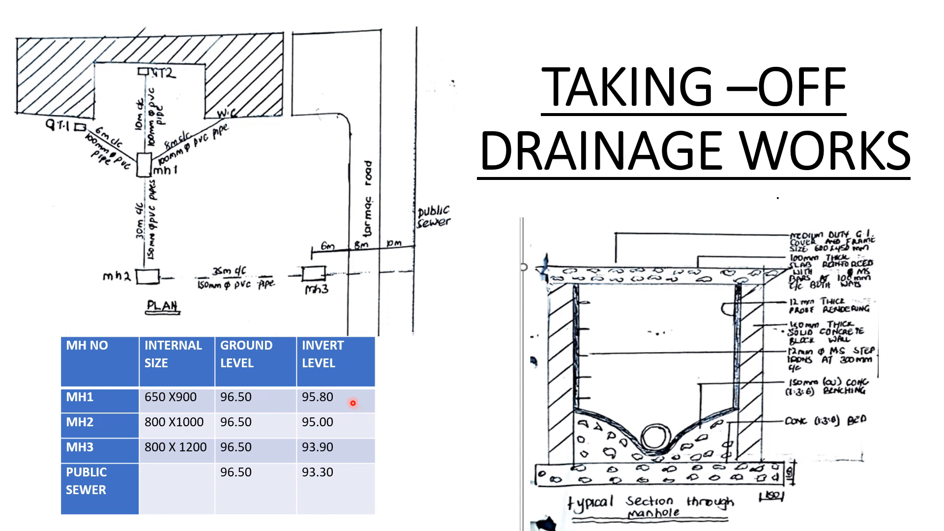
mouse_move(650, 450)
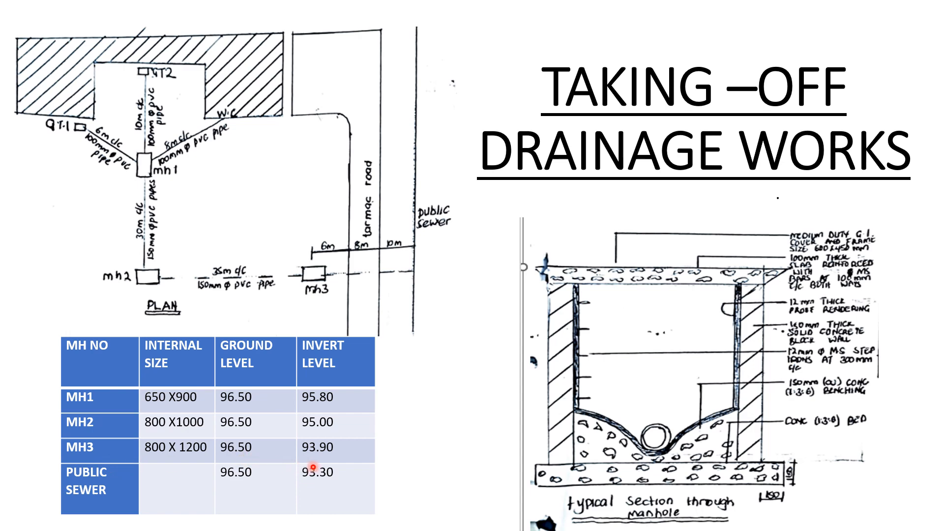
mouse_move(247, 479)
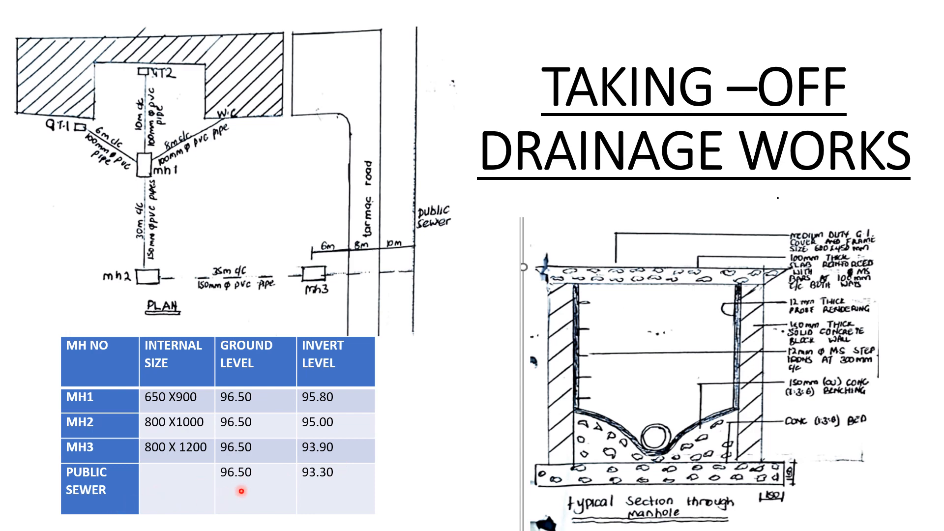
mouse_move(341, 494)
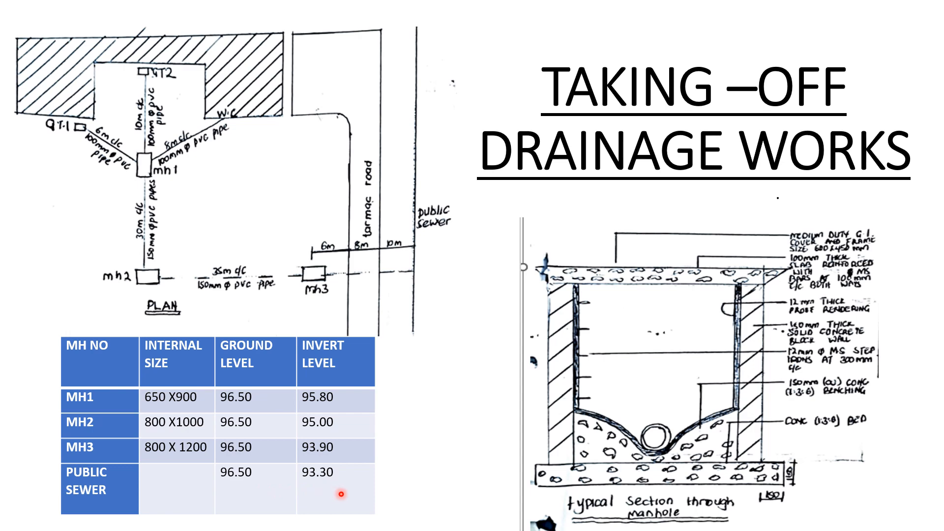
mouse_move(711, 292)
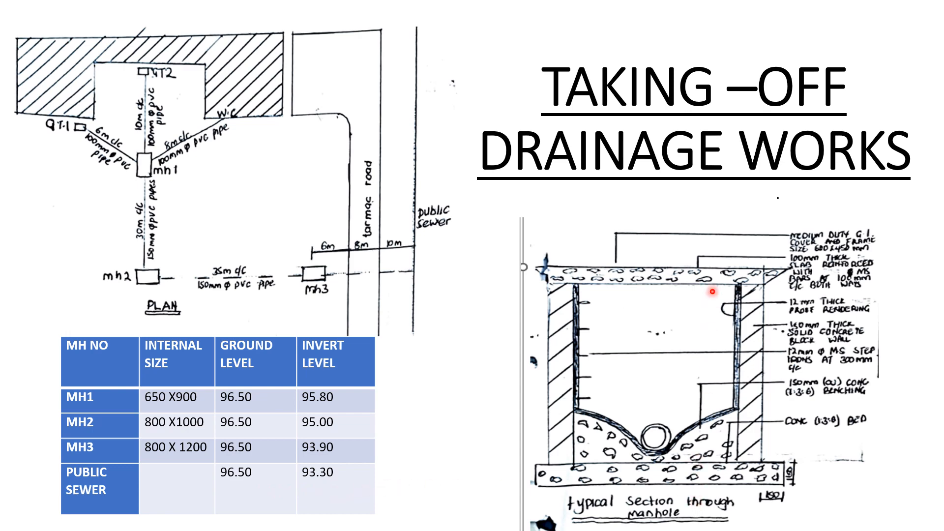
mouse_move(827, 340)
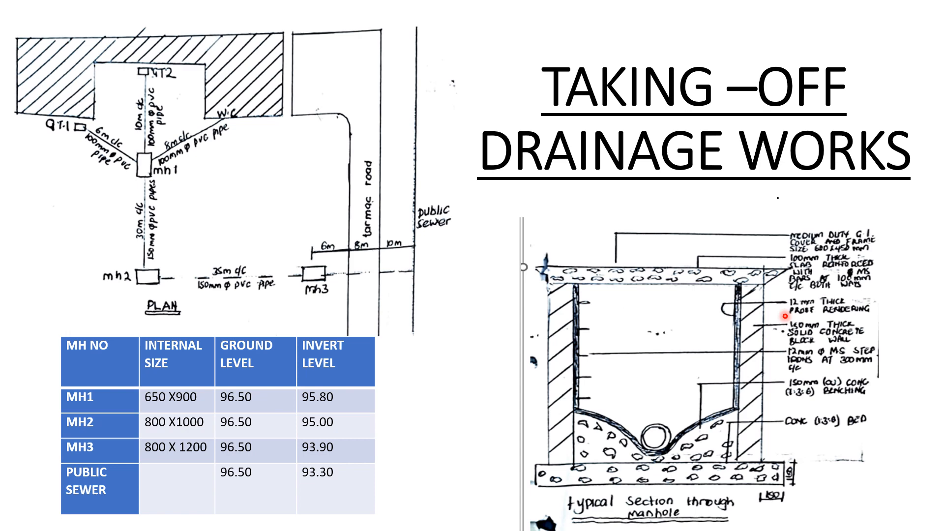
mouse_move(819, 349)
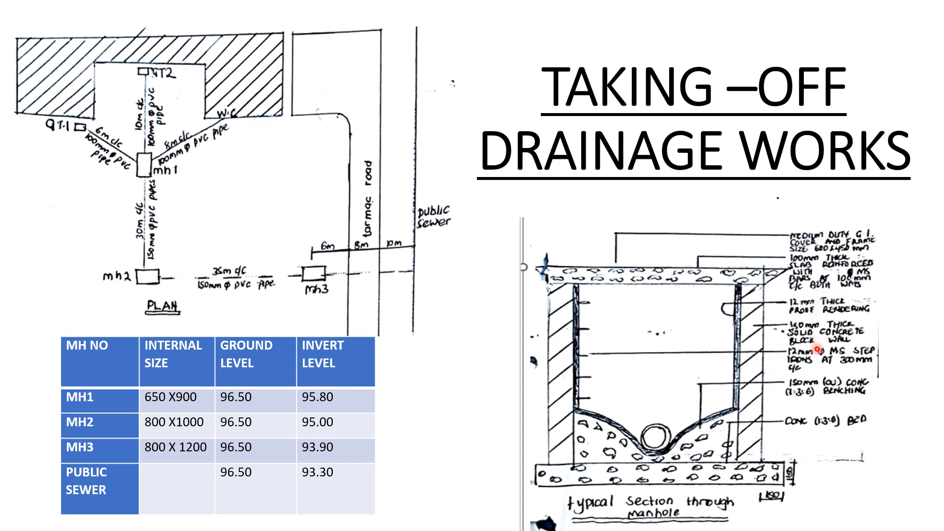
mouse_move(762, 257)
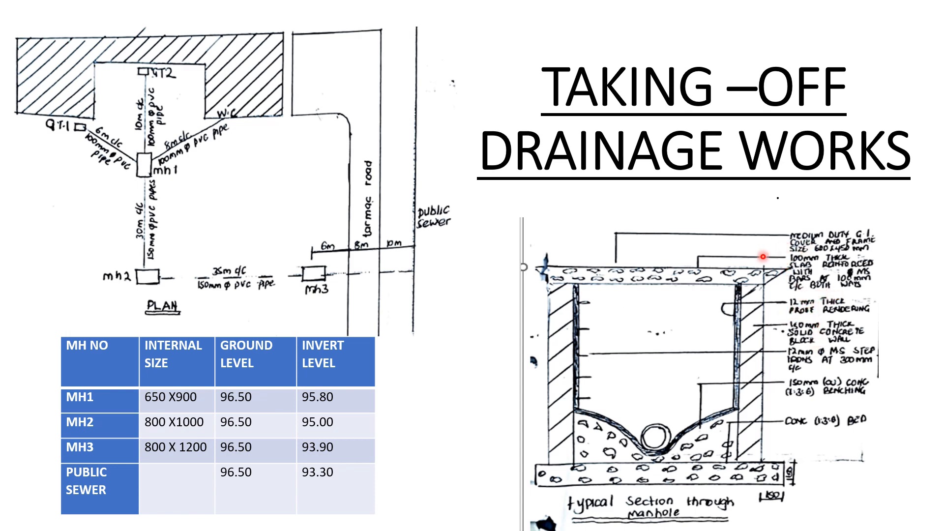
mouse_move(788, 294)
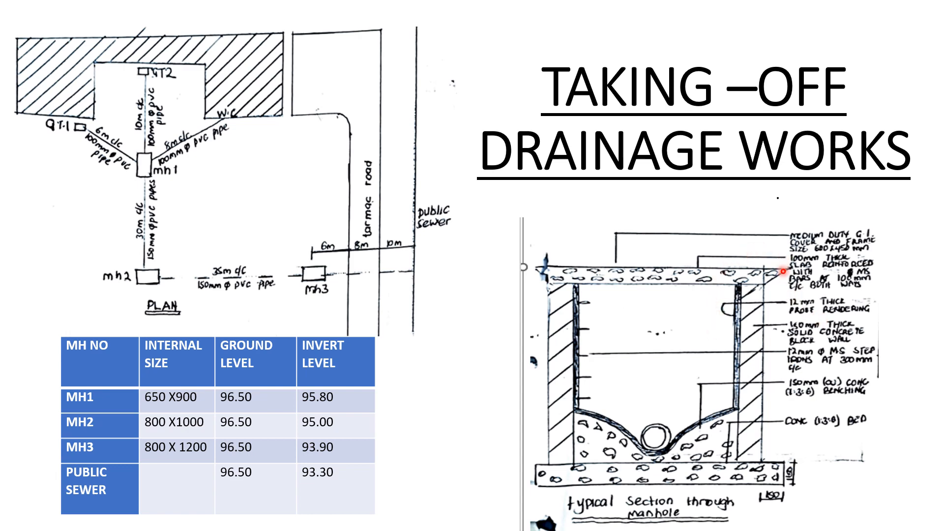
mouse_move(795, 227)
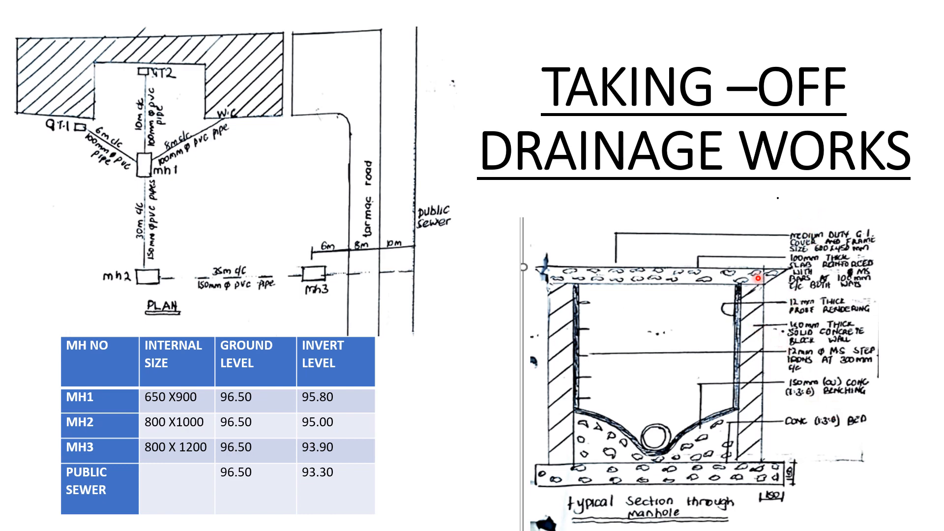
mouse_move(686, 233)
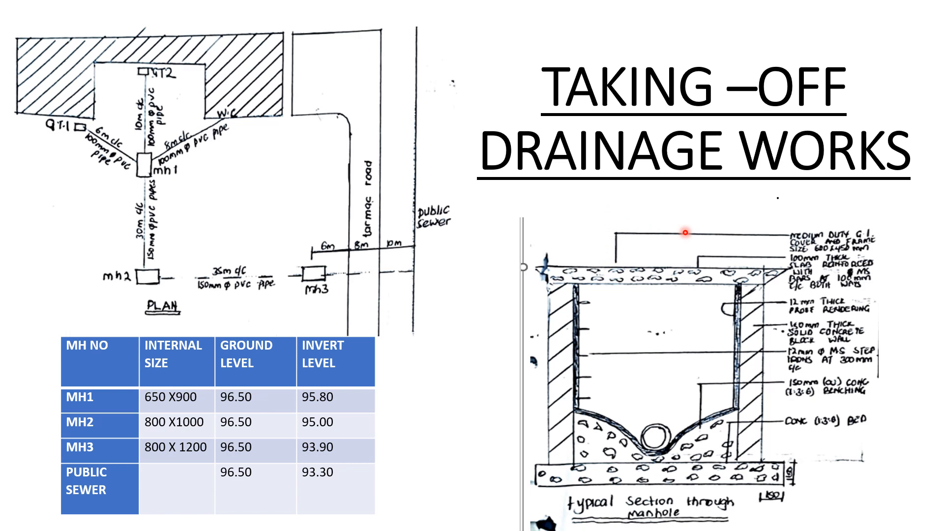
mouse_move(614, 274)
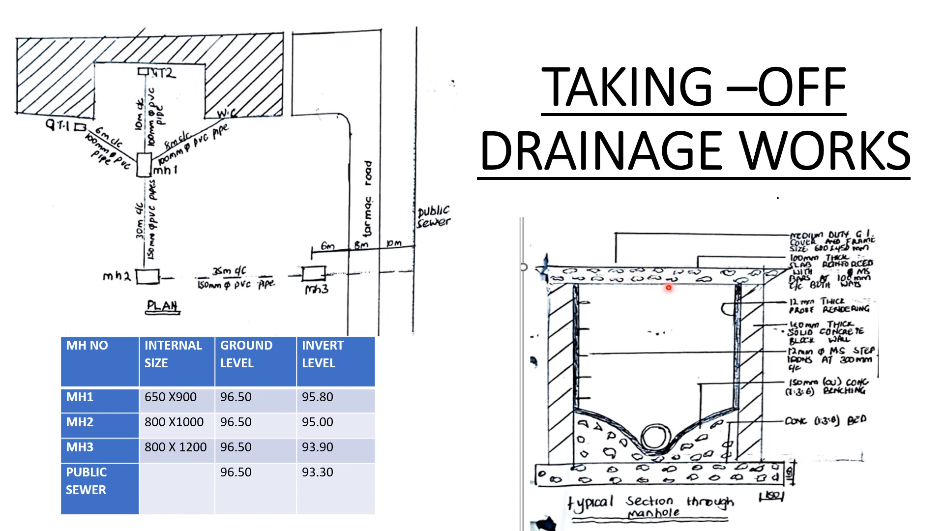
mouse_move(697, 283)
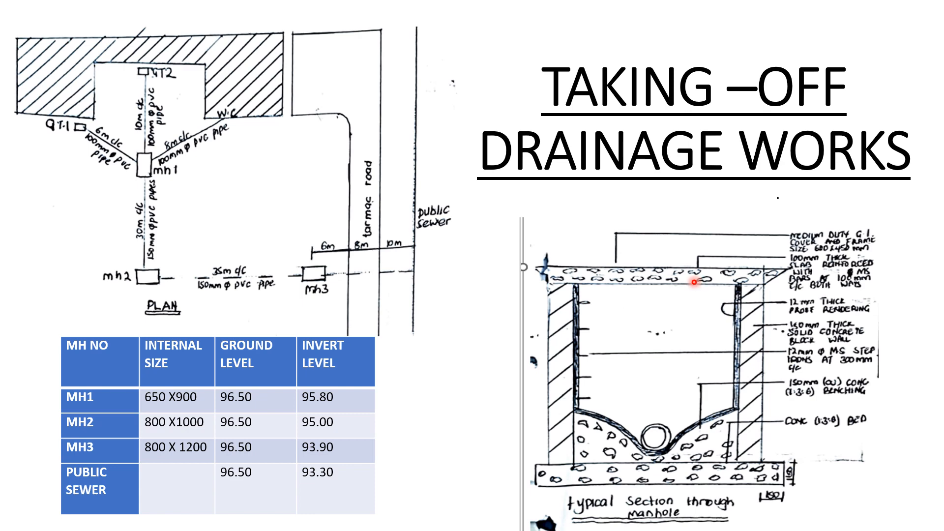
mouse_move(739, 336)
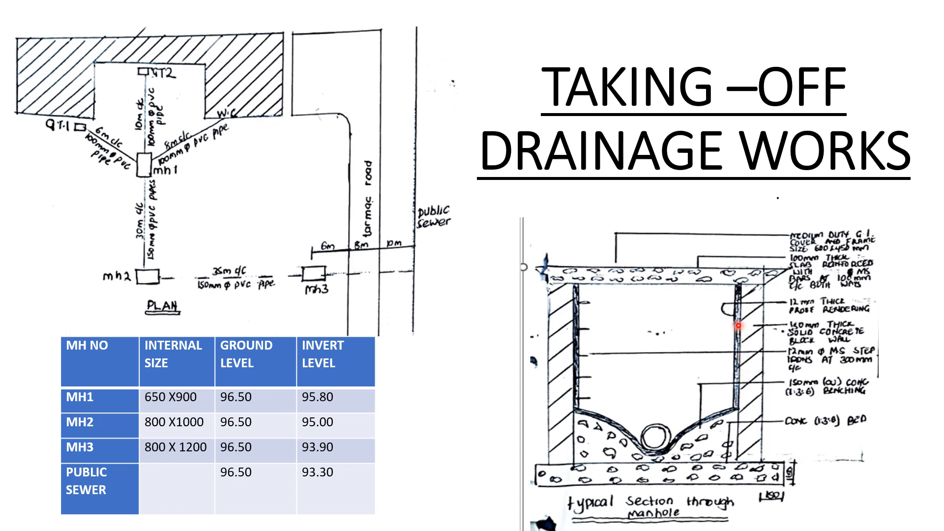
mouse_move(733, 340)
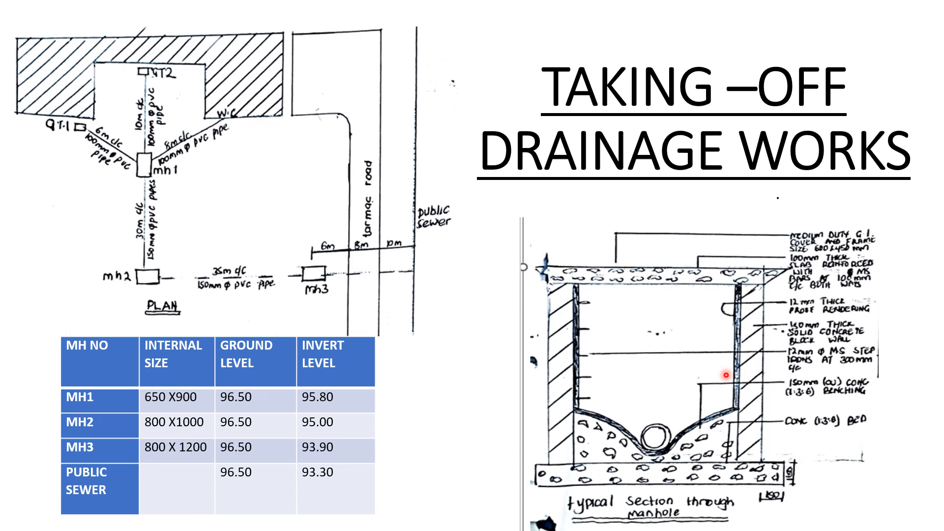
mouse_move(586, 356)
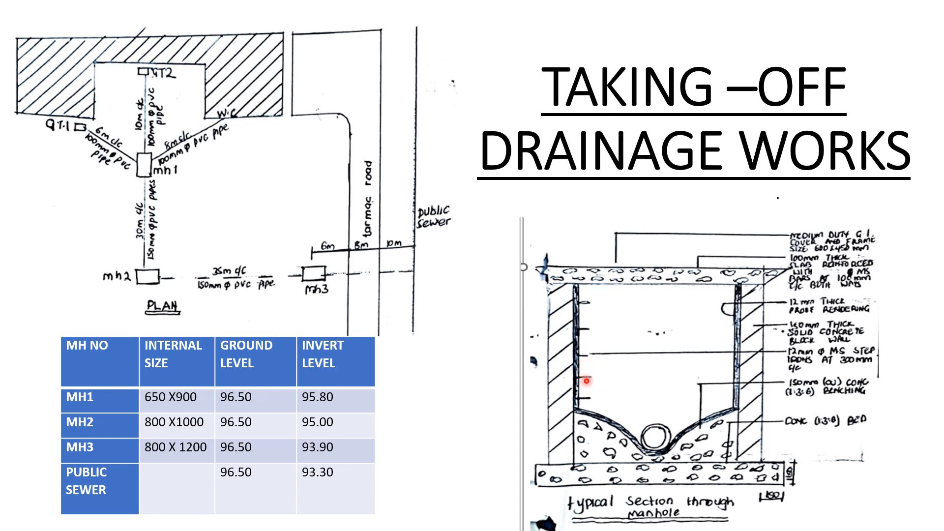
mouse_move(588, 355)
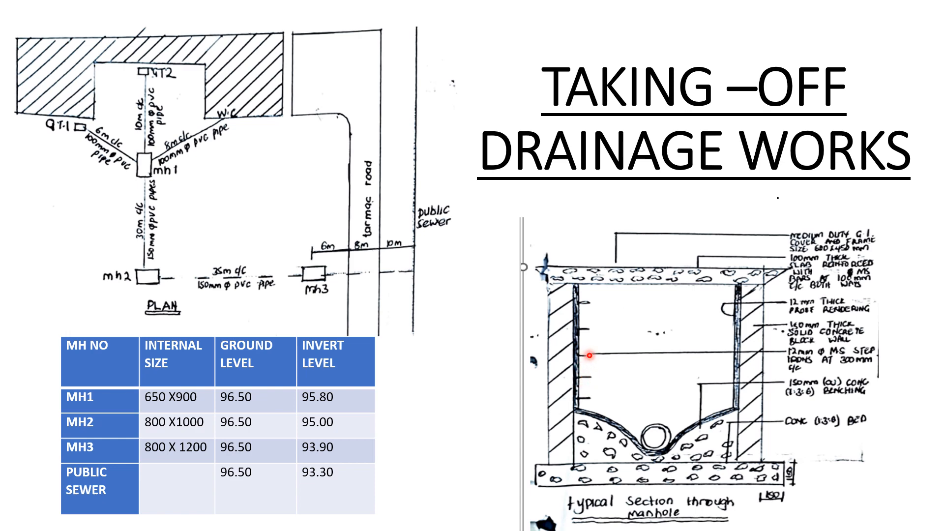
mouse_move(687, 451)
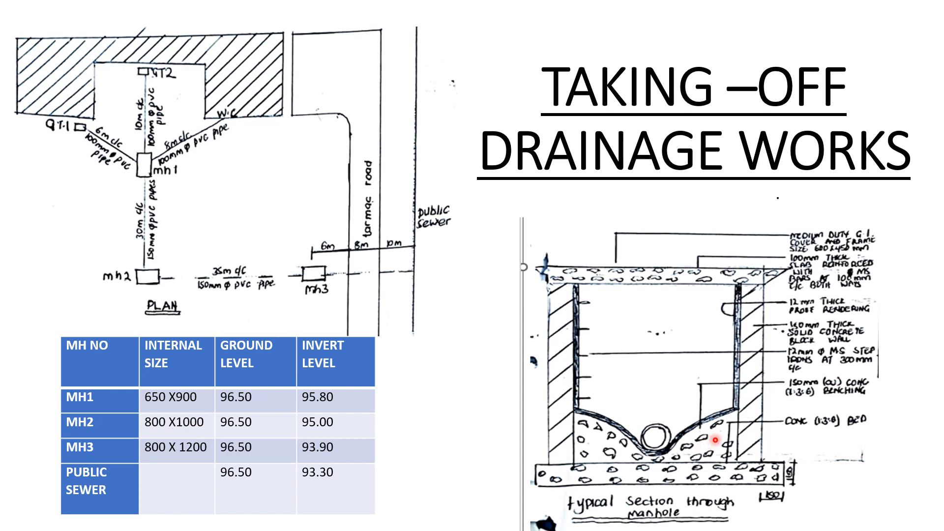
mouse_move(722, 450)
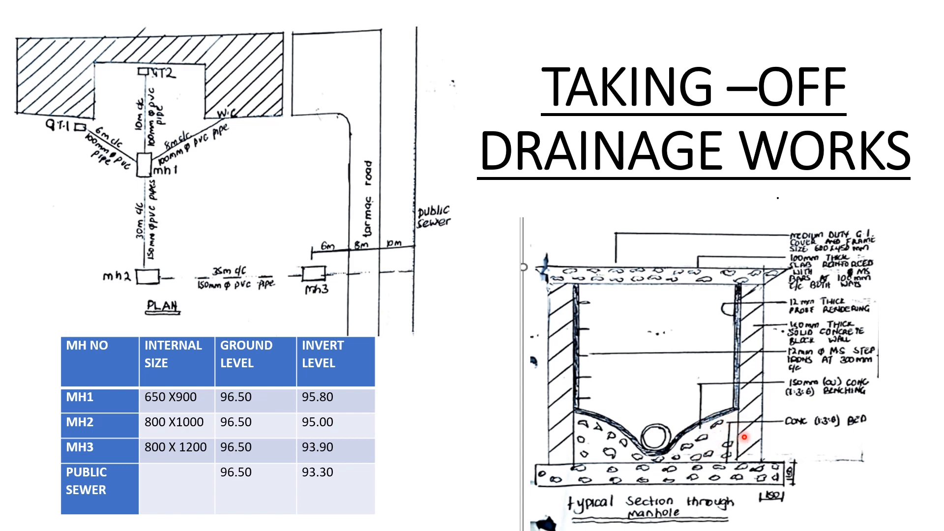
mouse_move(677, 438)
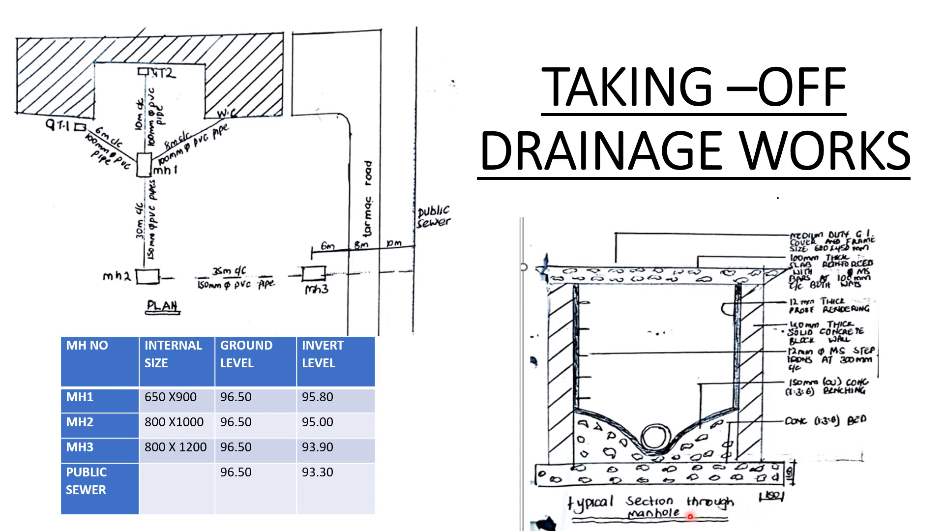
mouse_move(627, 349)
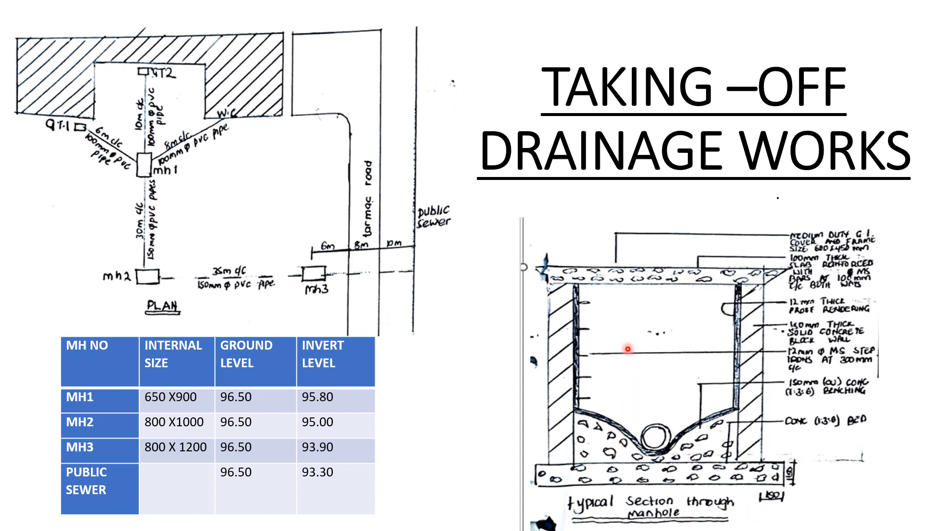